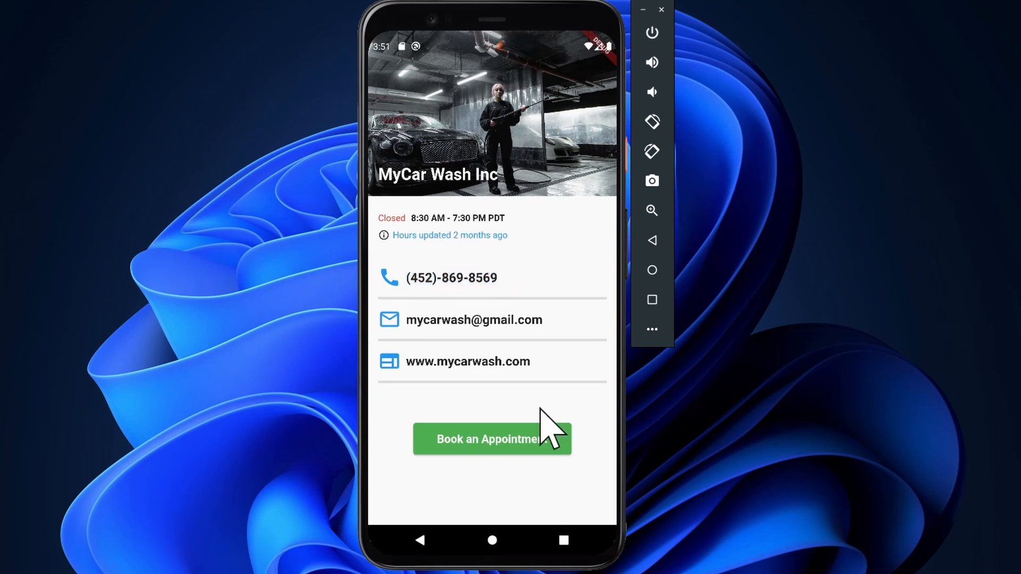
left_click(492, 438)
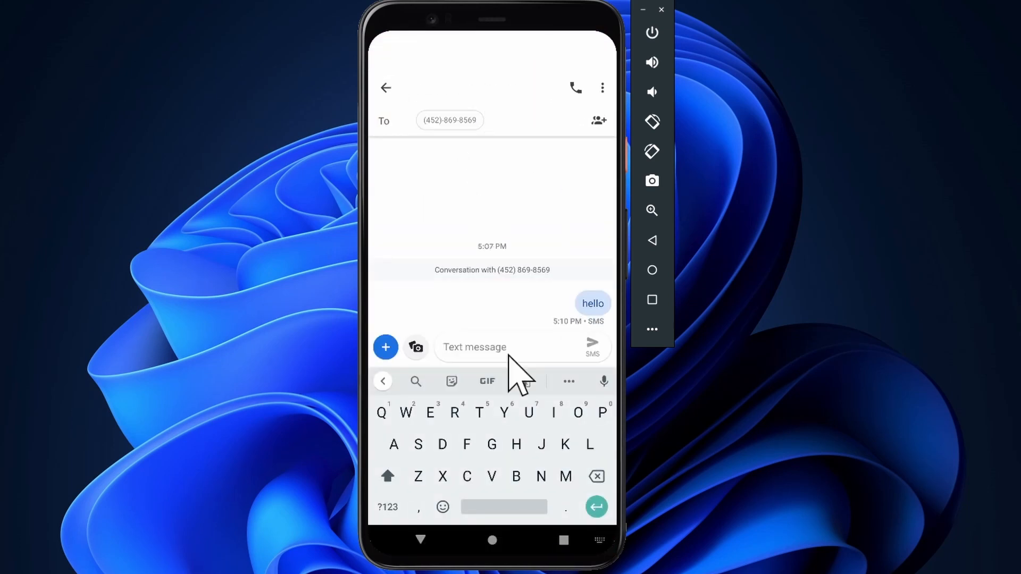
type("Tth")
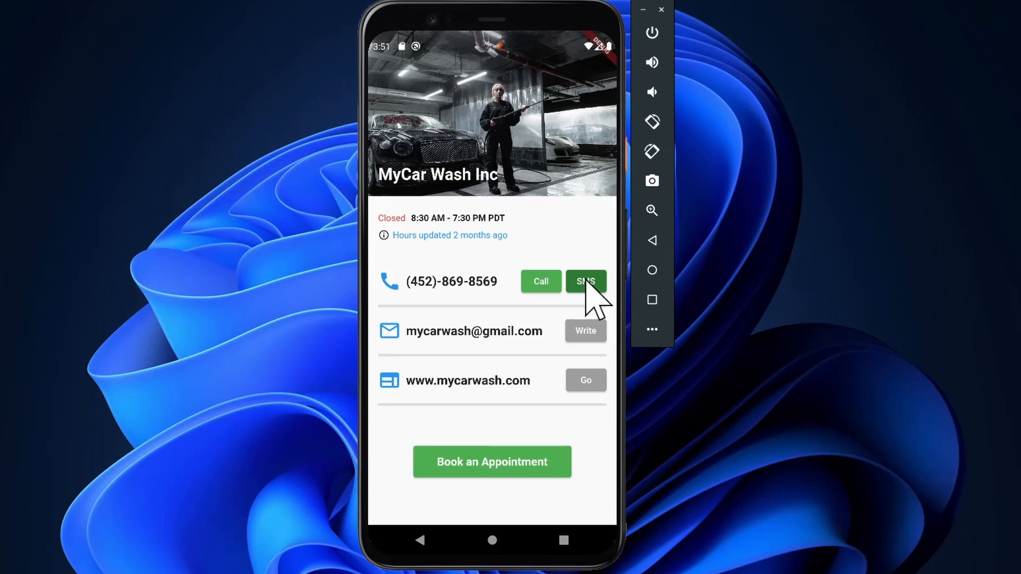
left_click(585, 281)
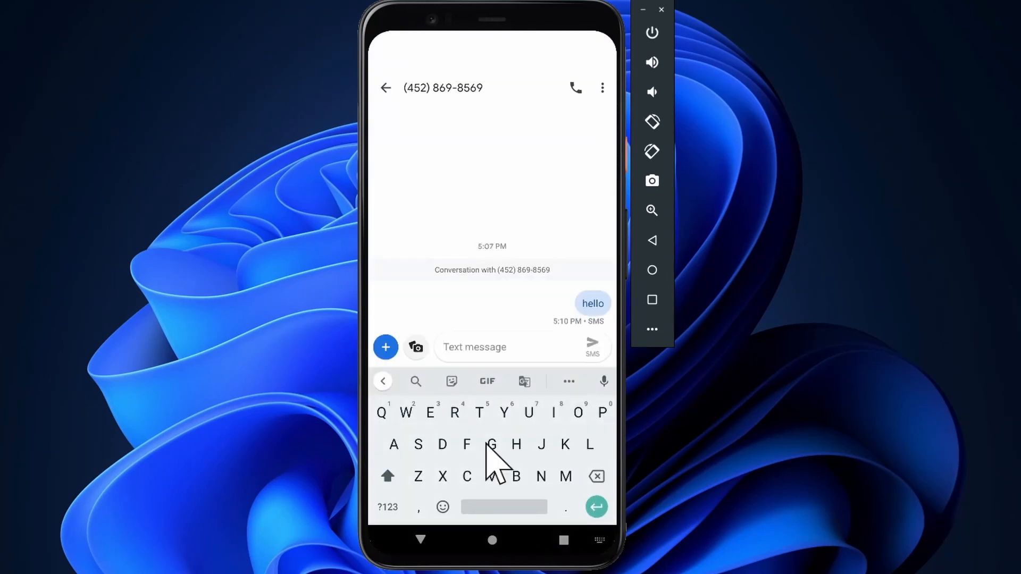
type("Qwerty")
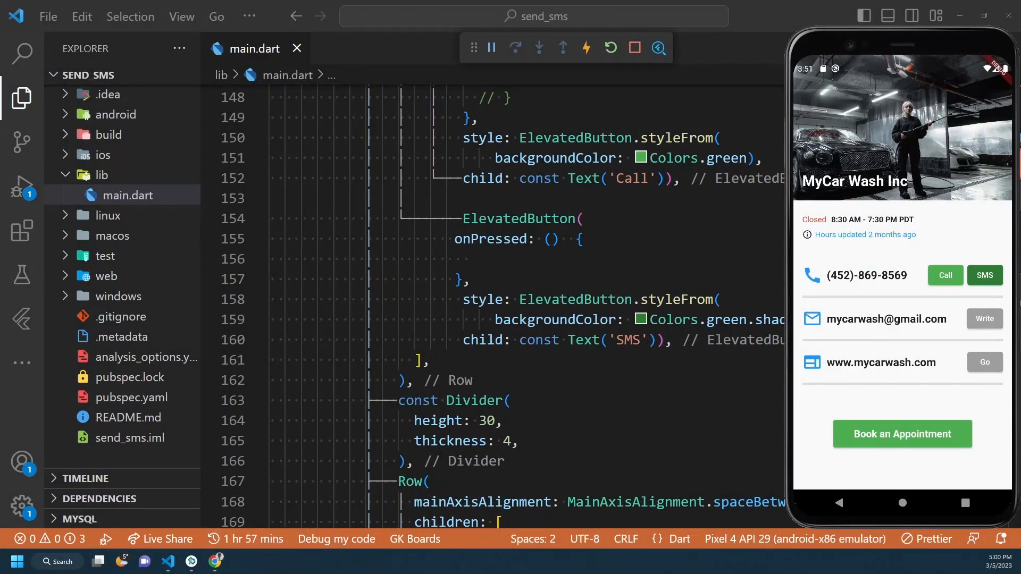
mouse_move(442, 344)
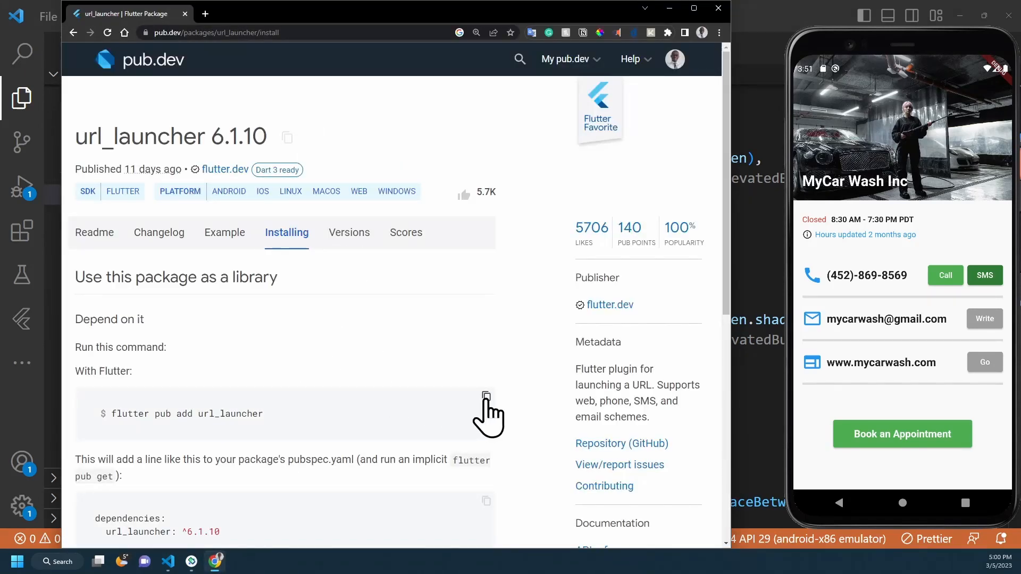
mouse_move(671, 8)
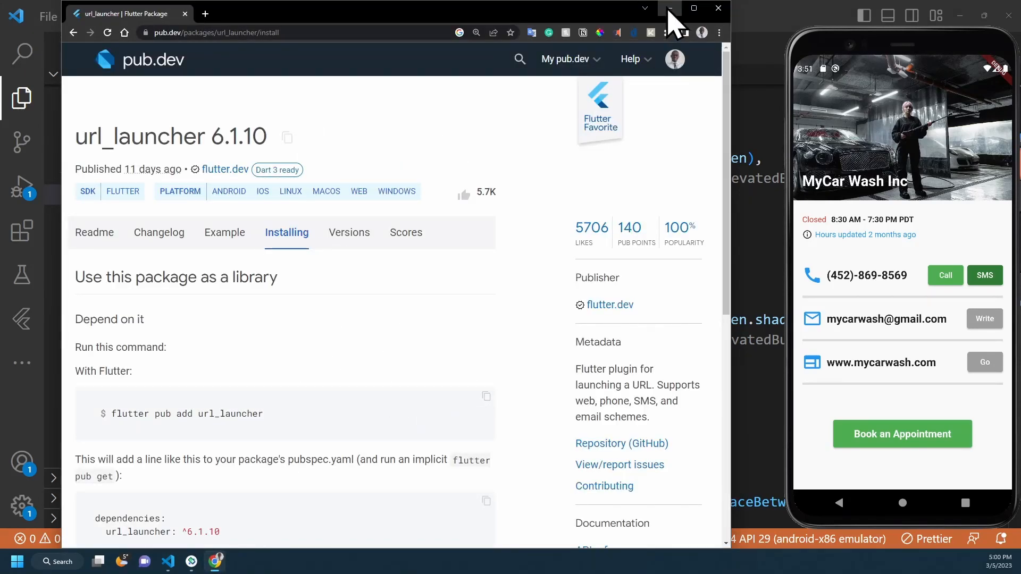
Minimize the url_launcher package page to return to VS Code
left_click(669, 8)
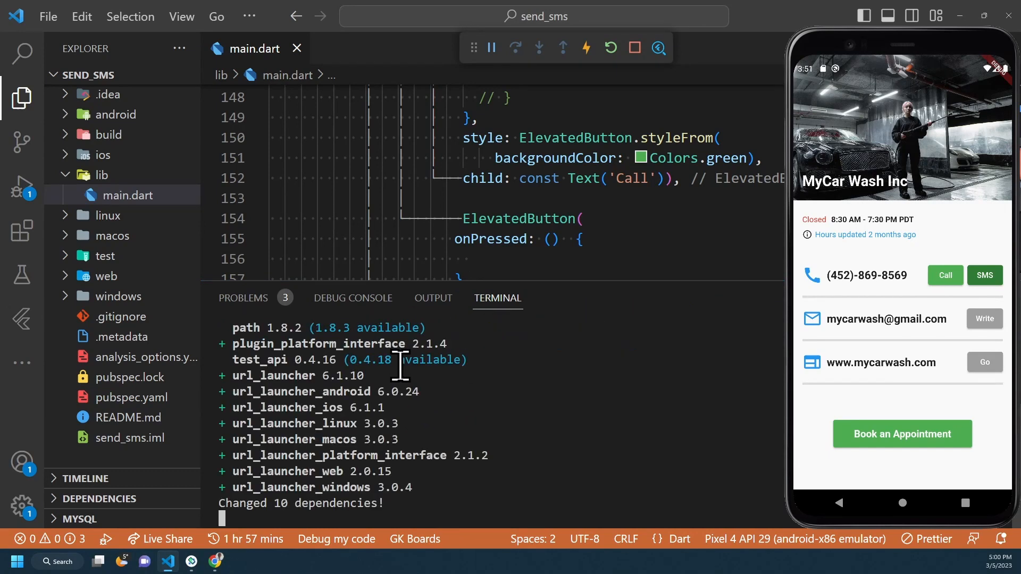
Open pubspec.yaml and check the url_launcher ^6.1.10 dependency line
left_click(130, 437)
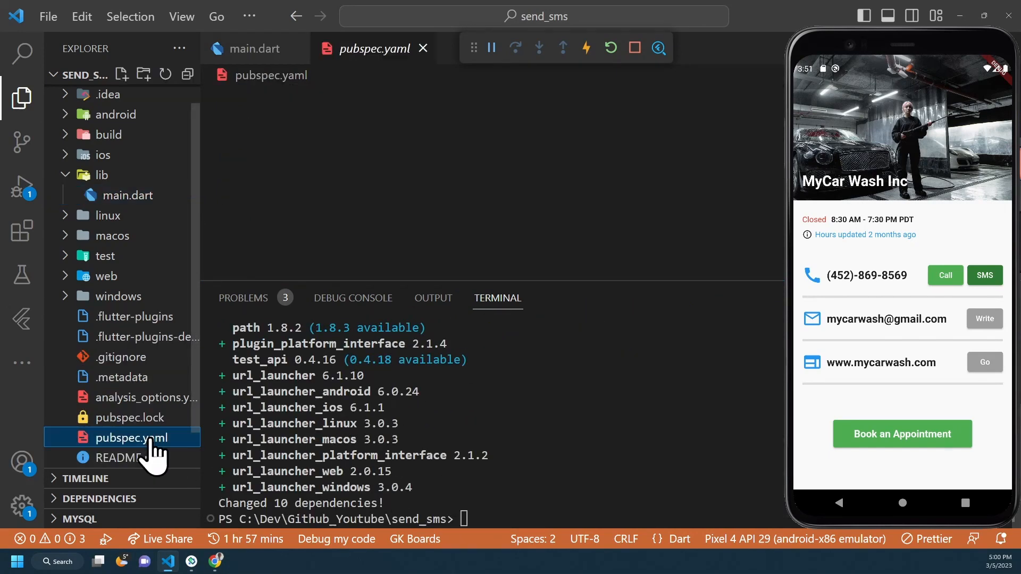
left_click(130, 437)
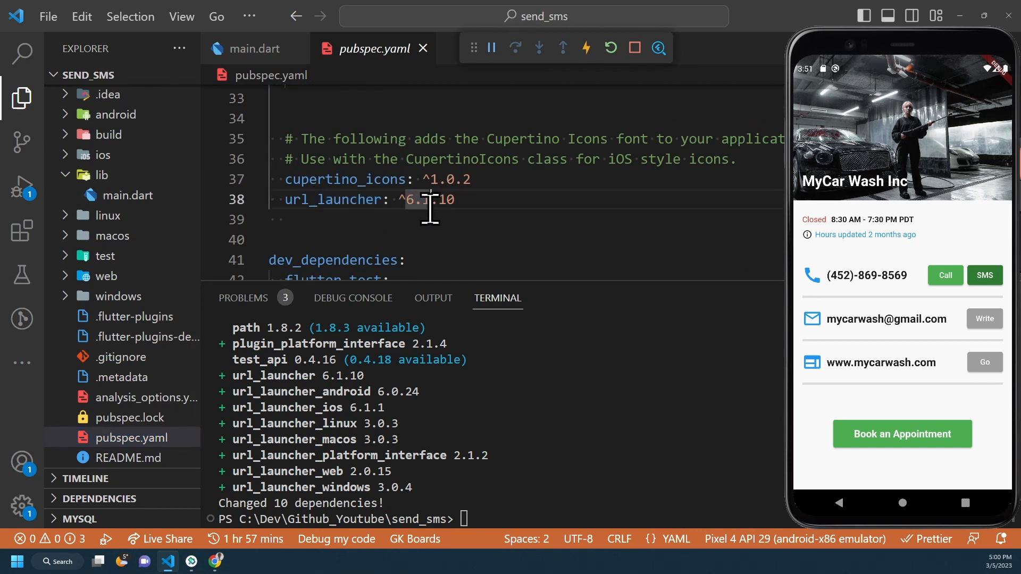
left_click(254, 49)
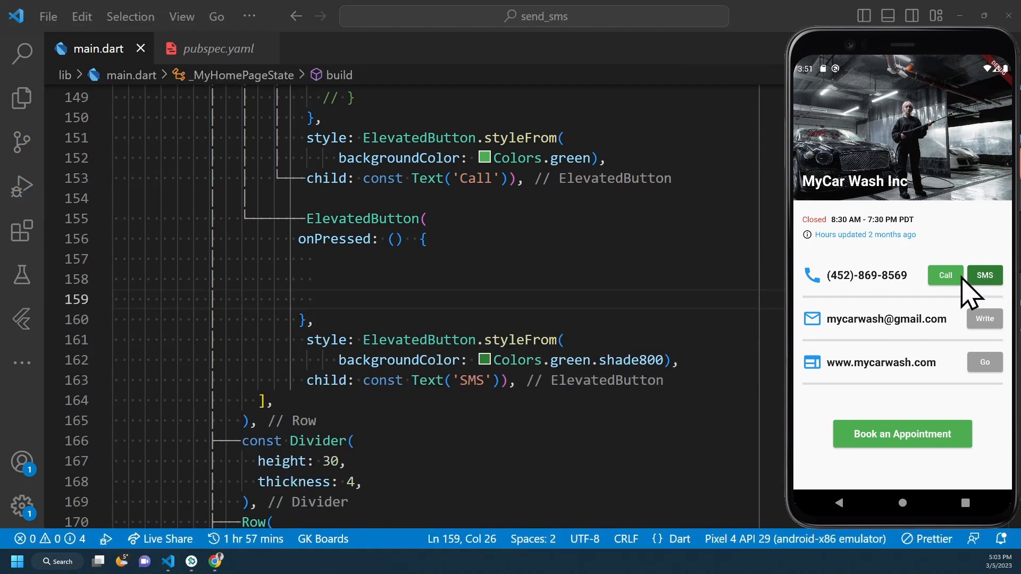
double_click(364, 218)
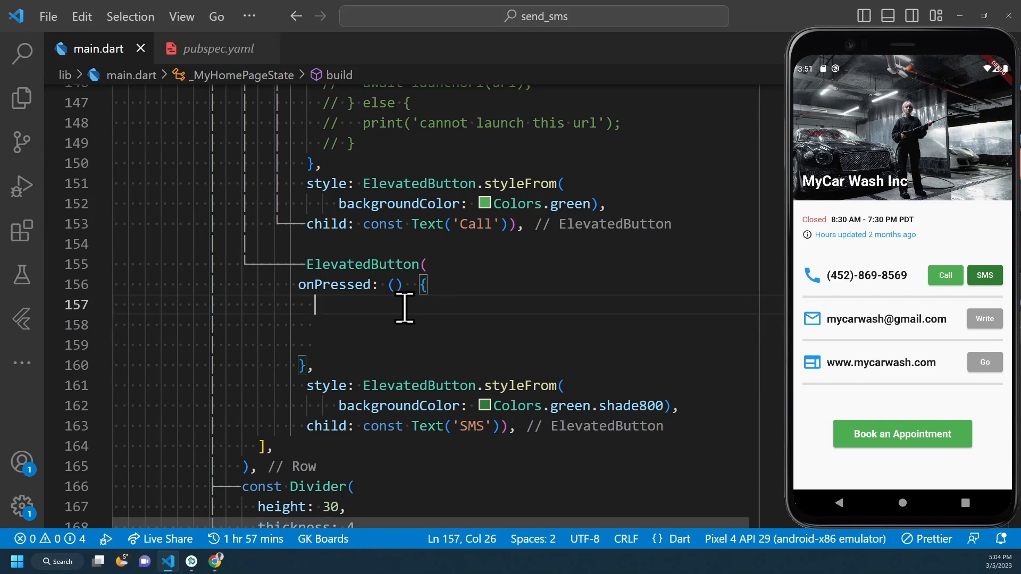
type("final Uri url = Uri(")
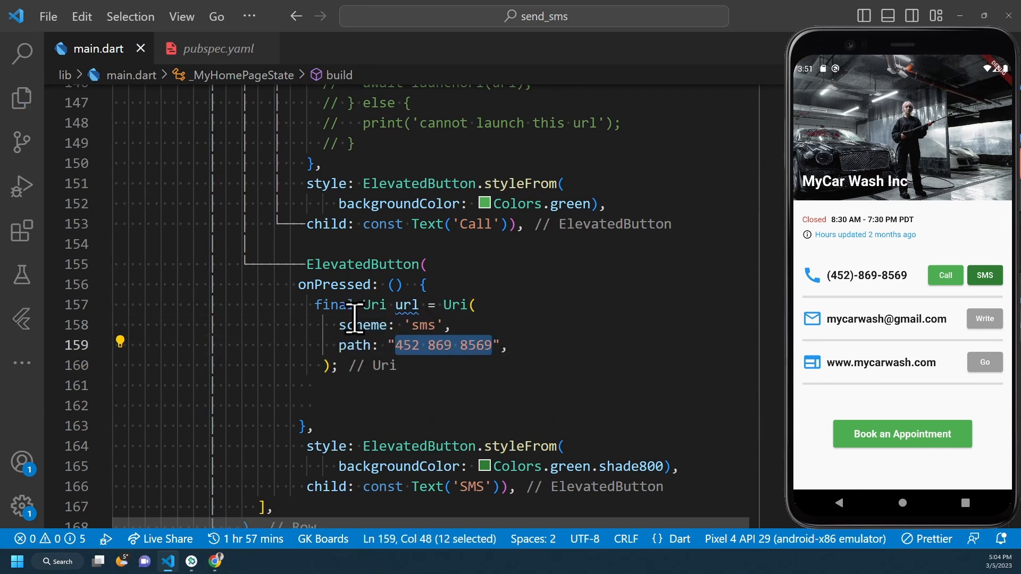
left_click(358, 385)
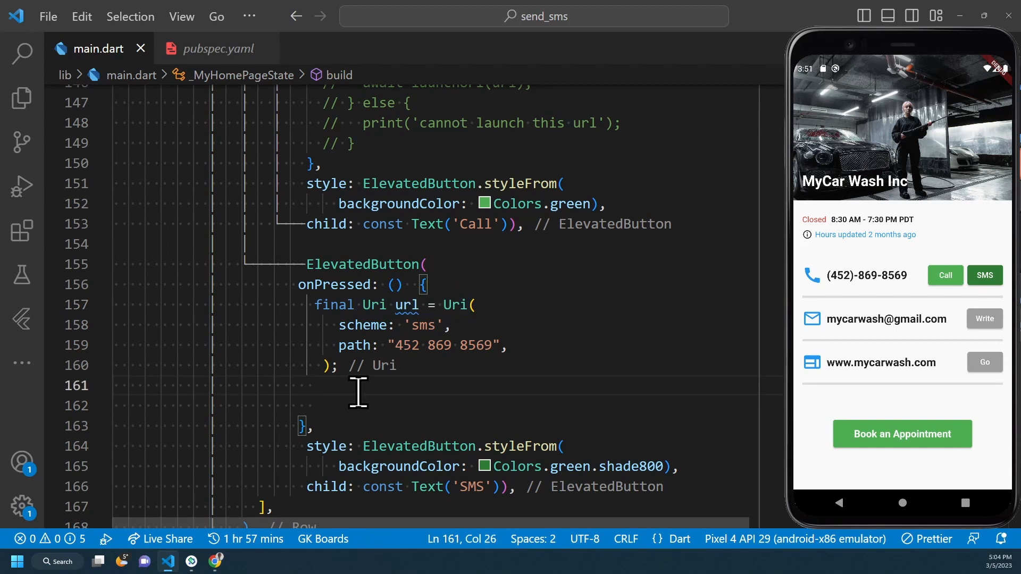
type("await launchUrl(url);")
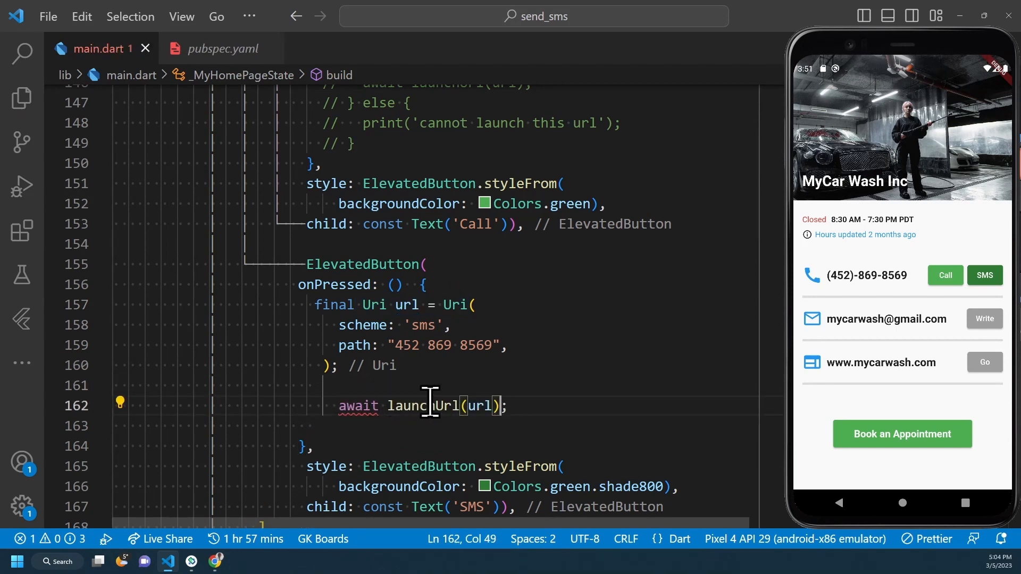
Add an if (await canLaunchUrl(url)) check above the launch call
double_click(481, 406)
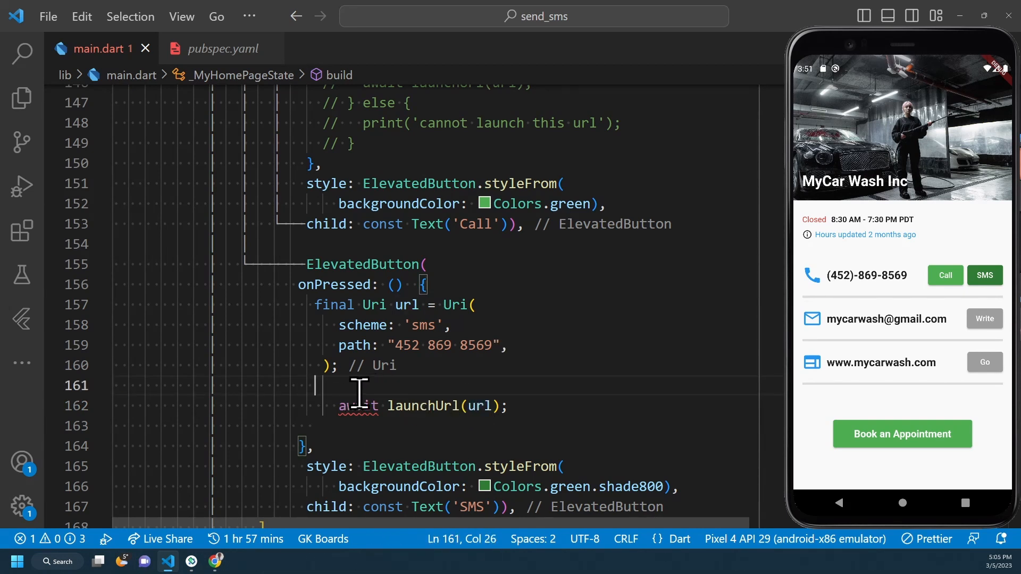
type("if (await canLaunchUrl(url)) {")
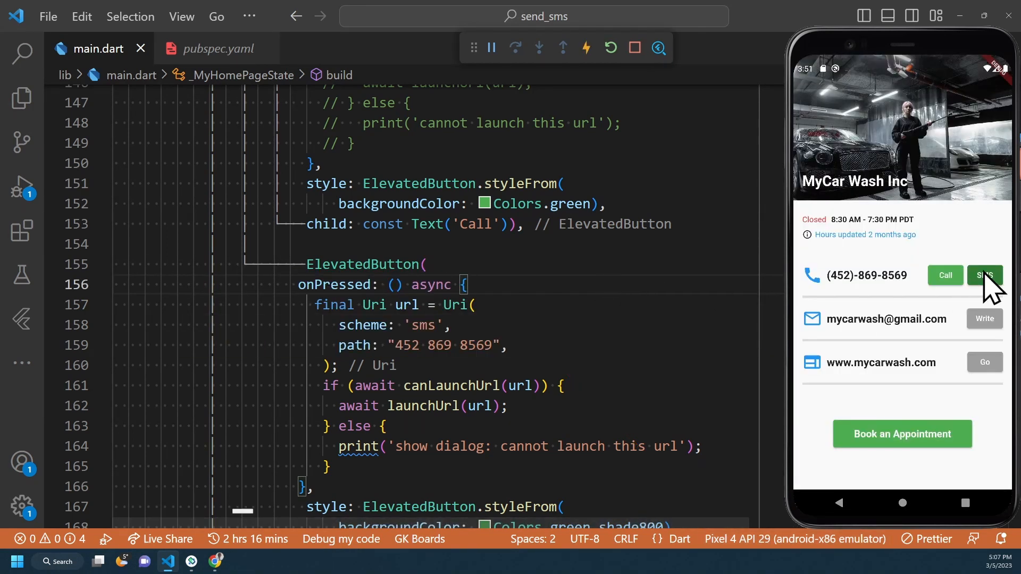
left_click(984, 275)
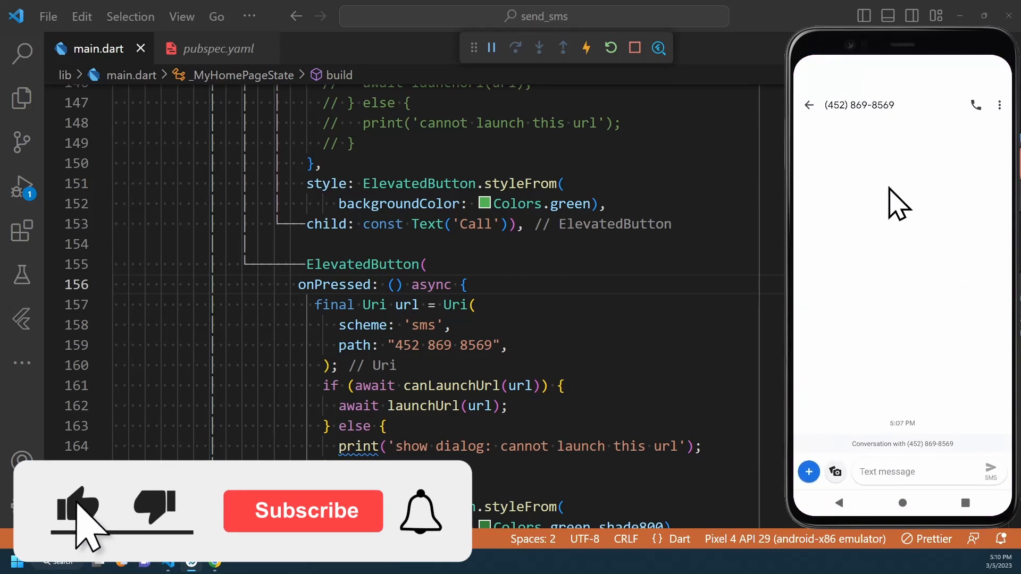
left_click(302, 511)
type("hello")
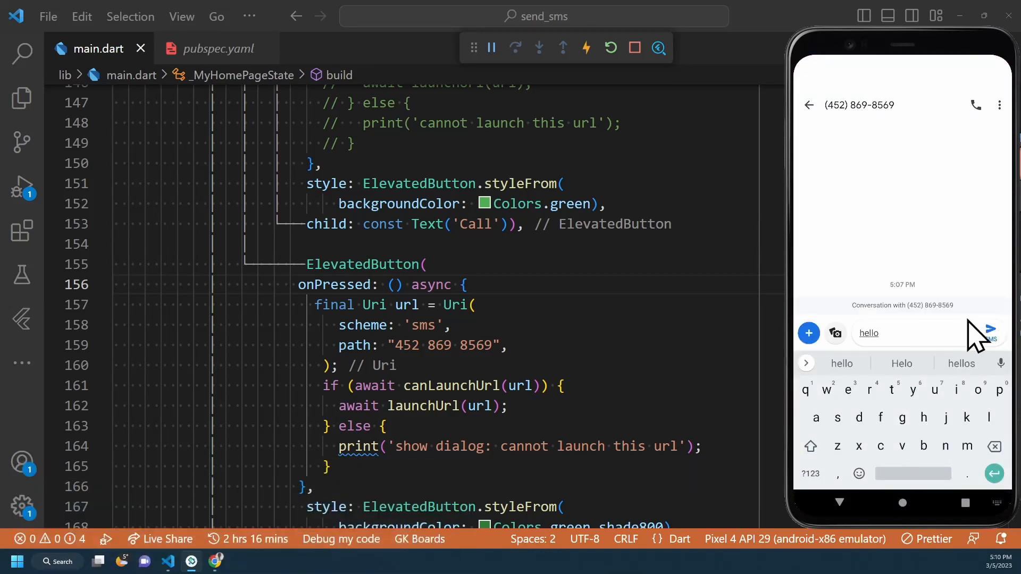
left_click(989, 333)
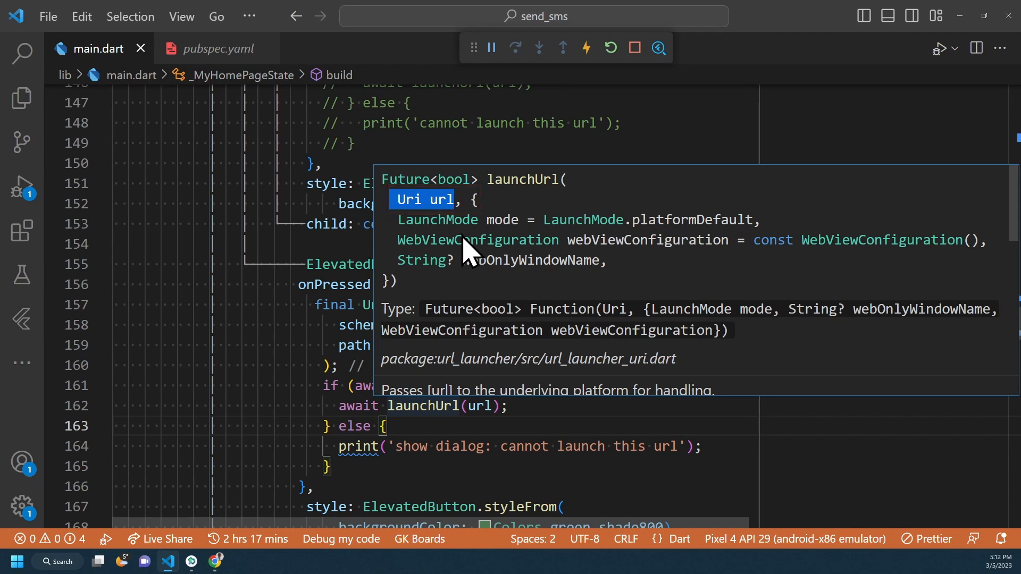
mouse_move(443, 224)
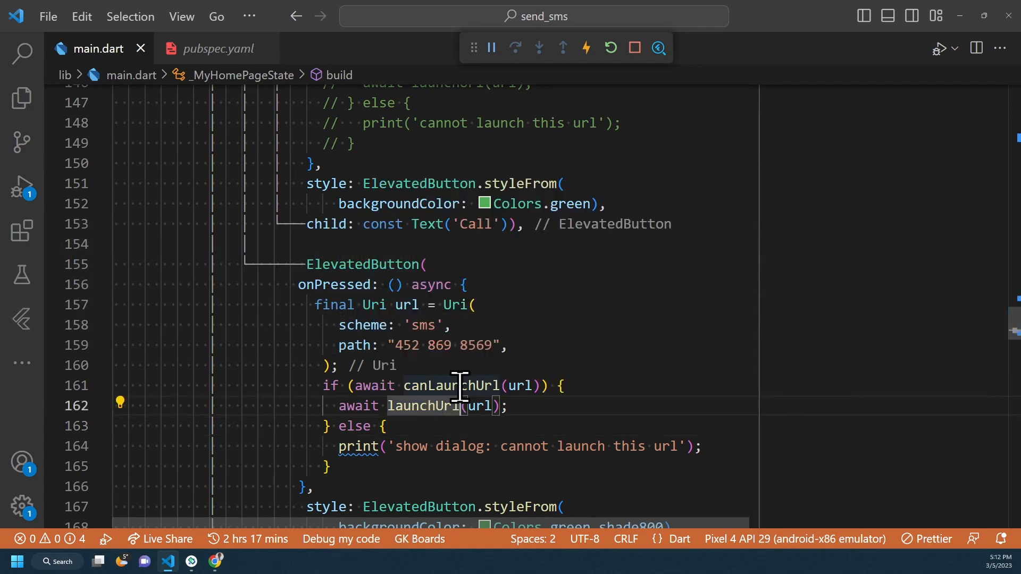
mouse_move(456, 386)
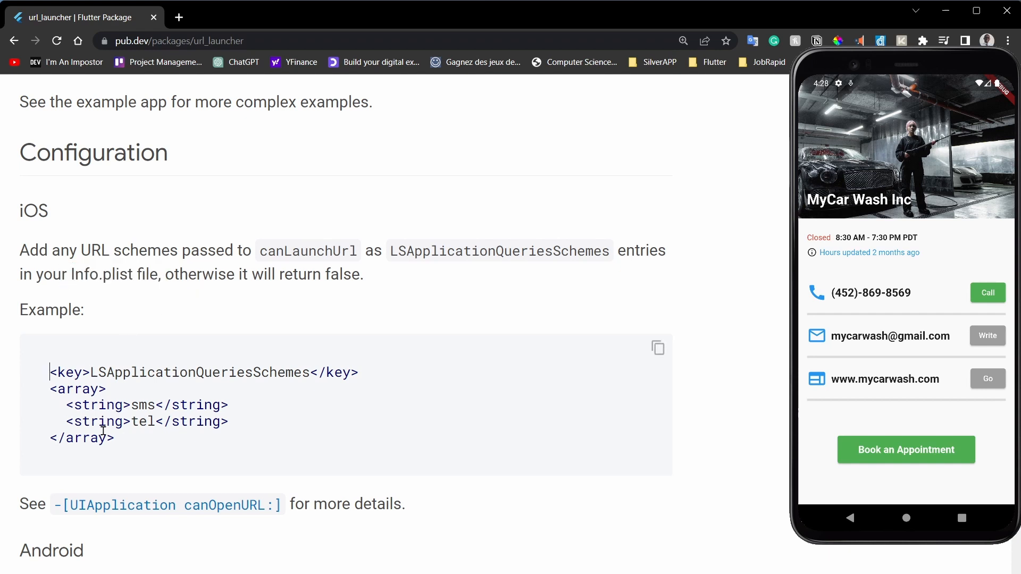
Scroll the url_launcher page down to the iOS Configuration example
scroll("down", 3)
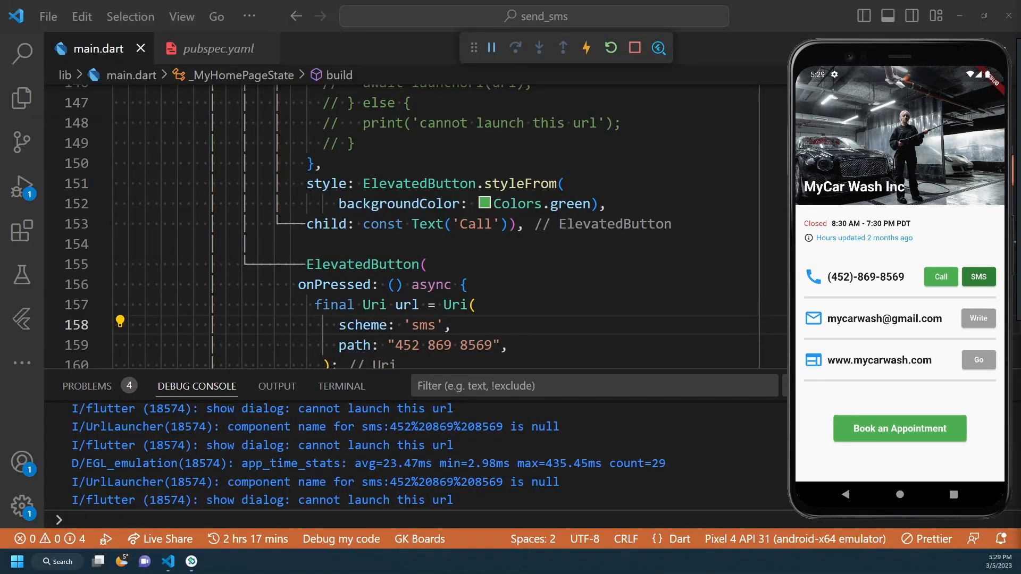
Open AndroidManifest.xml and view the queries block with tel and sms intents
left_click(22, 98)
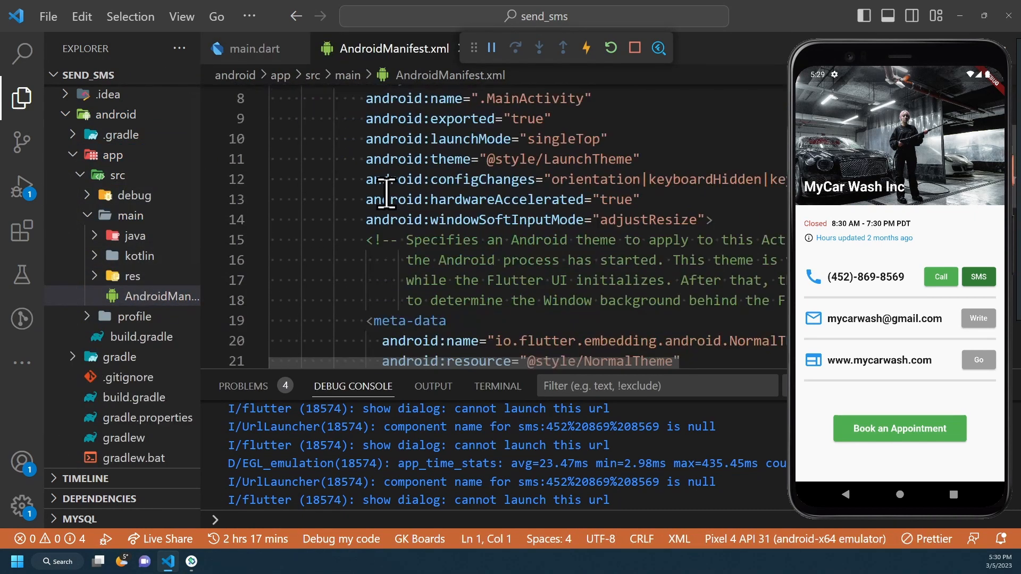
scroll("down", 3)
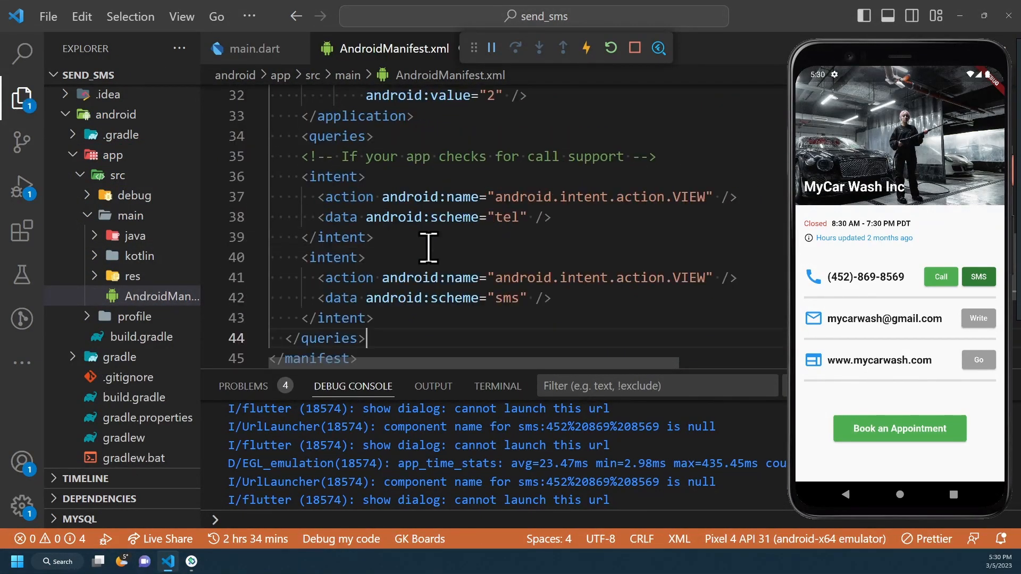
double_click(501, 298)
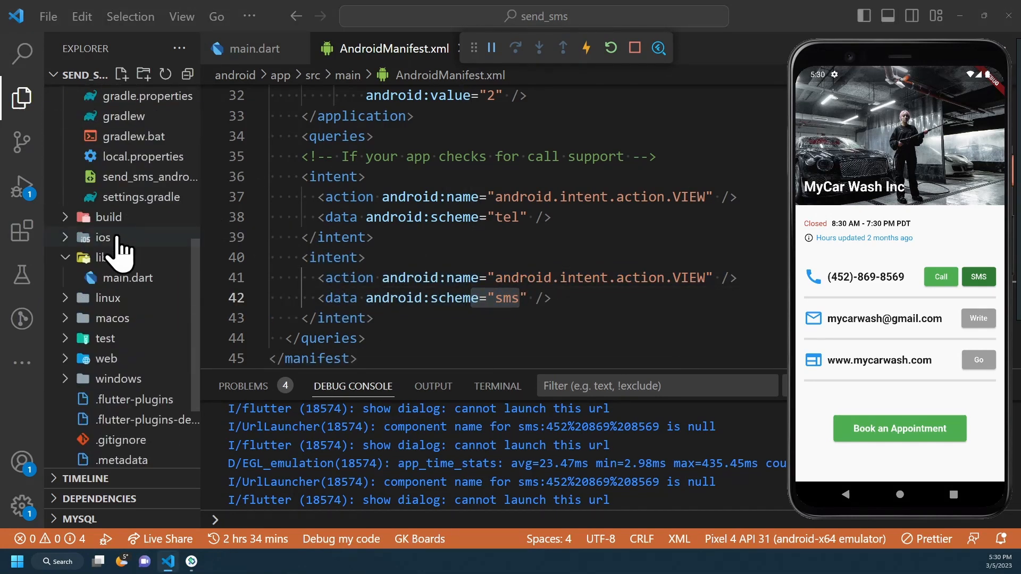
Open ios/Runner/Info.plist to view LSApplicationQueriesSchemes with sms and tel
left_click(102, 237)
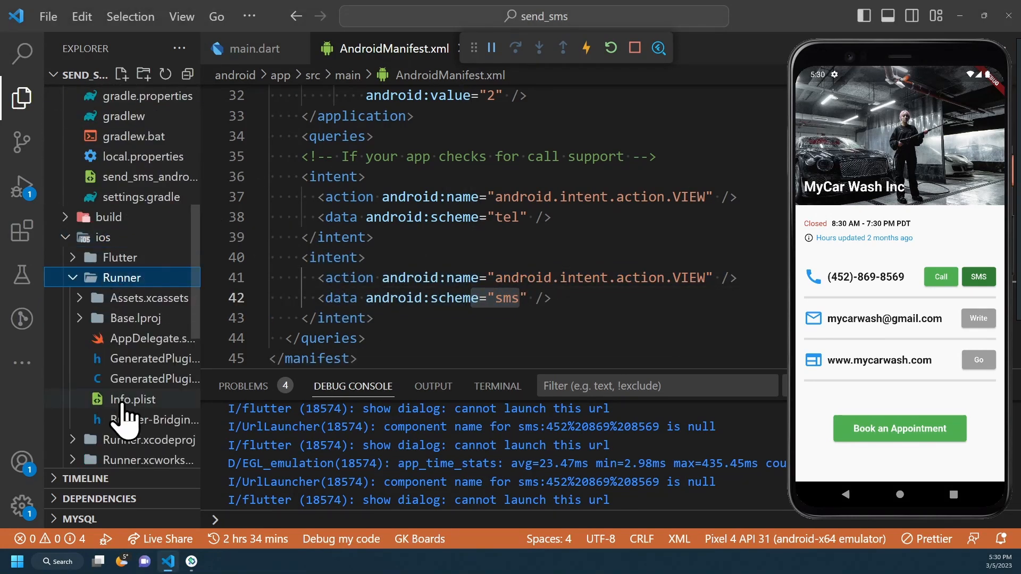
left_click(131, 399)
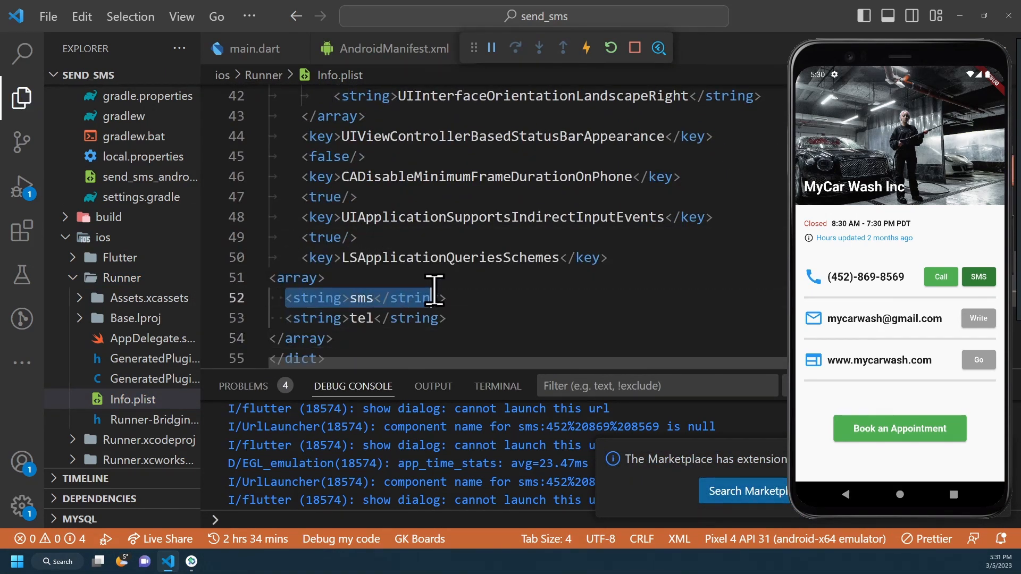
left_click(634, 47)
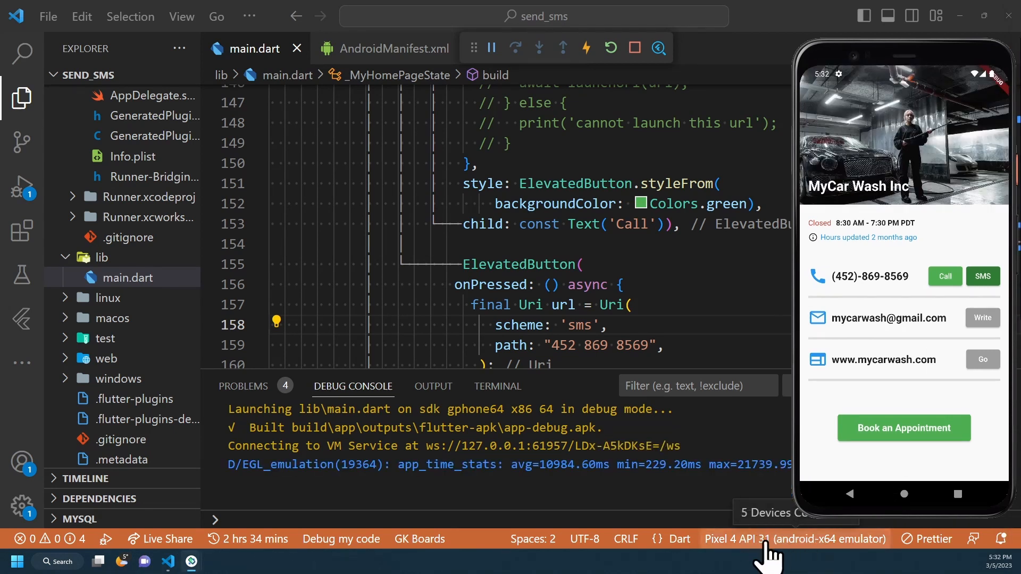
Restart the app, tap SMS, and type 'Hello' in the conversation
left_click(983, 276)
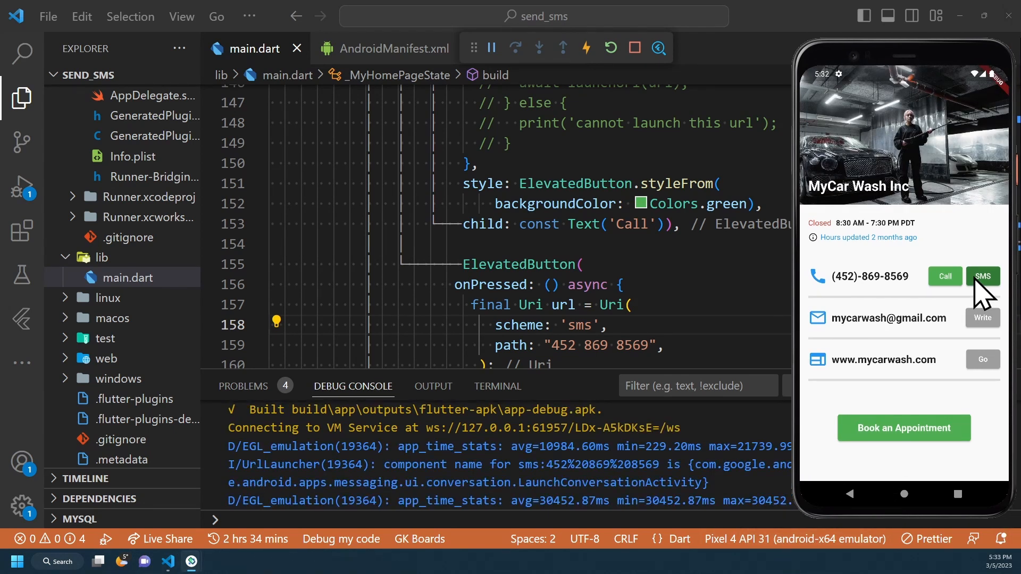
left_click(983, 276)
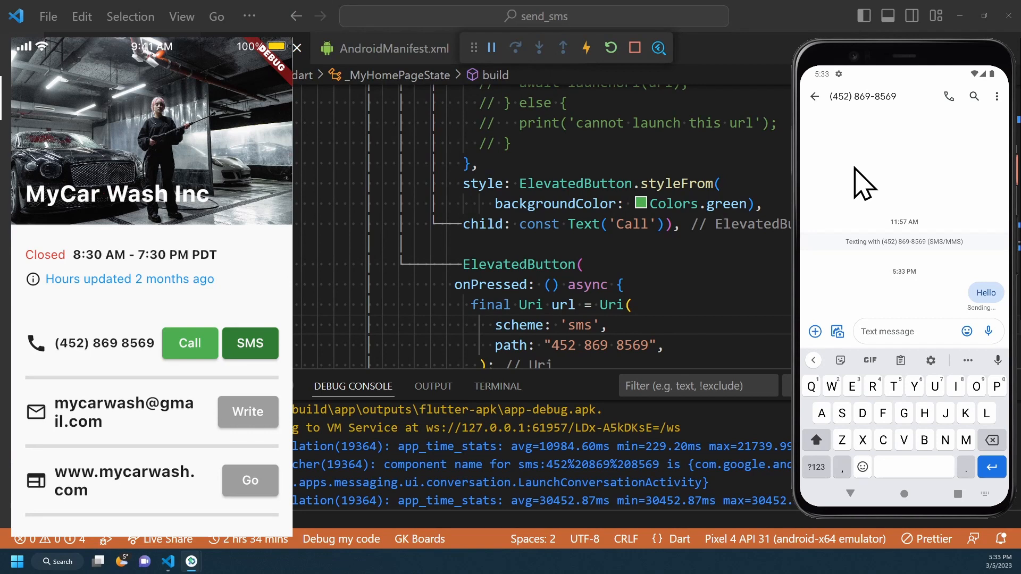
left_click(250, 343)
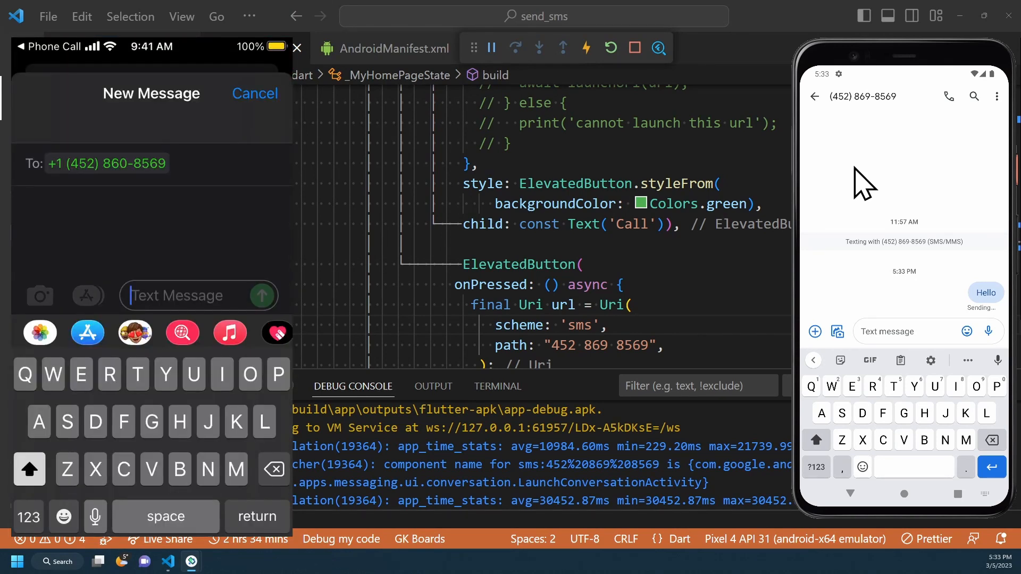
type("Hello")
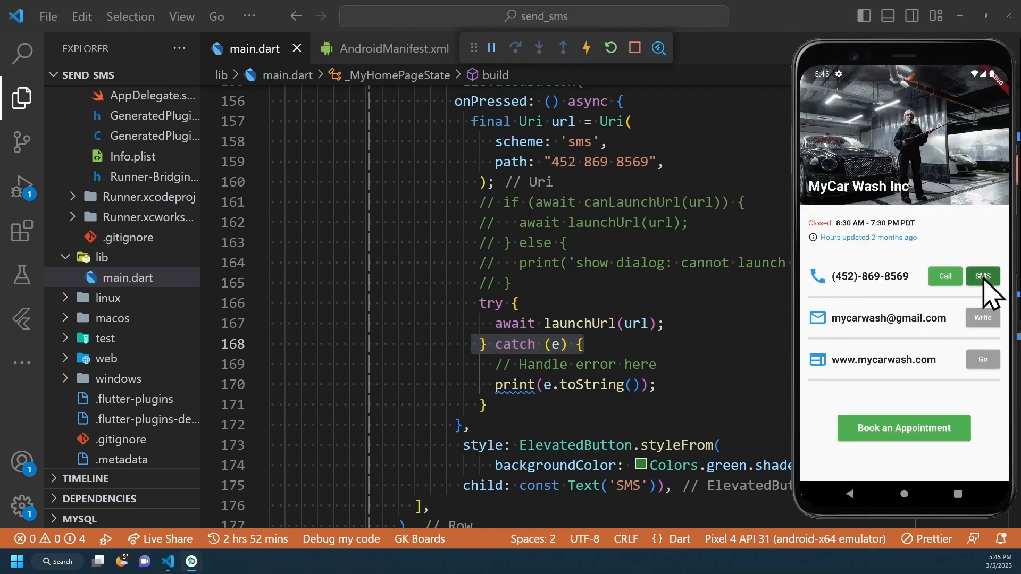
Tap SMS to confirm the try/catch launch code still opens the conversation
left_click(983, 276)
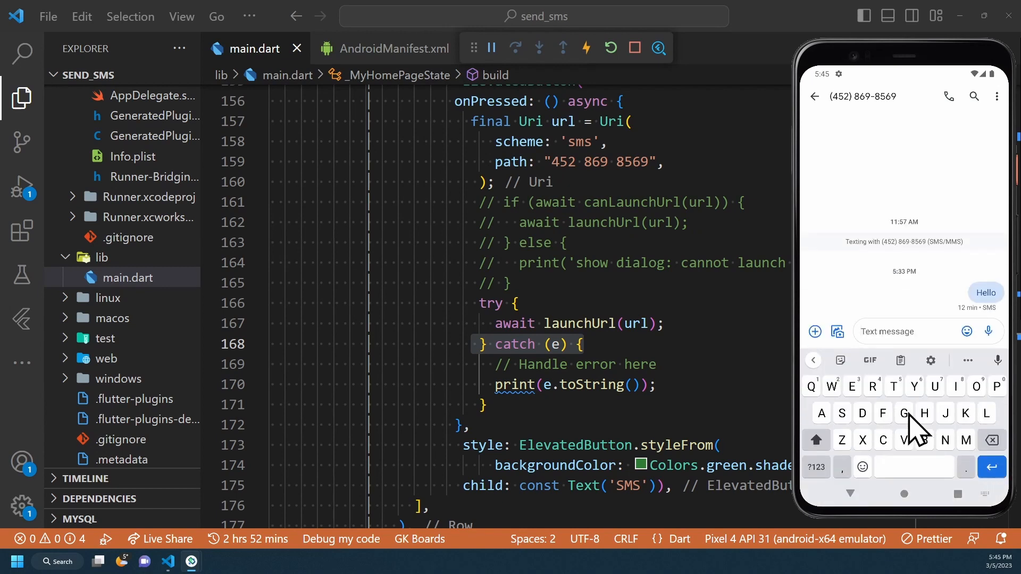